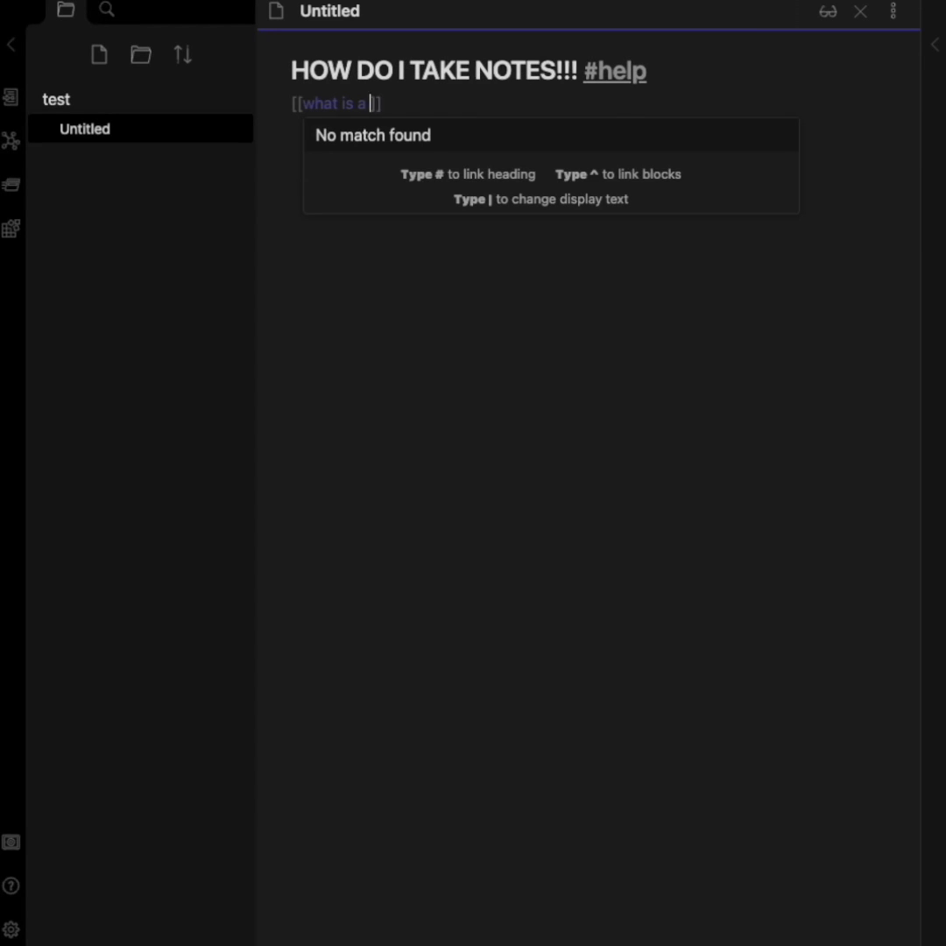
Show the graph view, then switch on the Daily notes toggle under Settings > Core plugins.
left_click(11, 140)
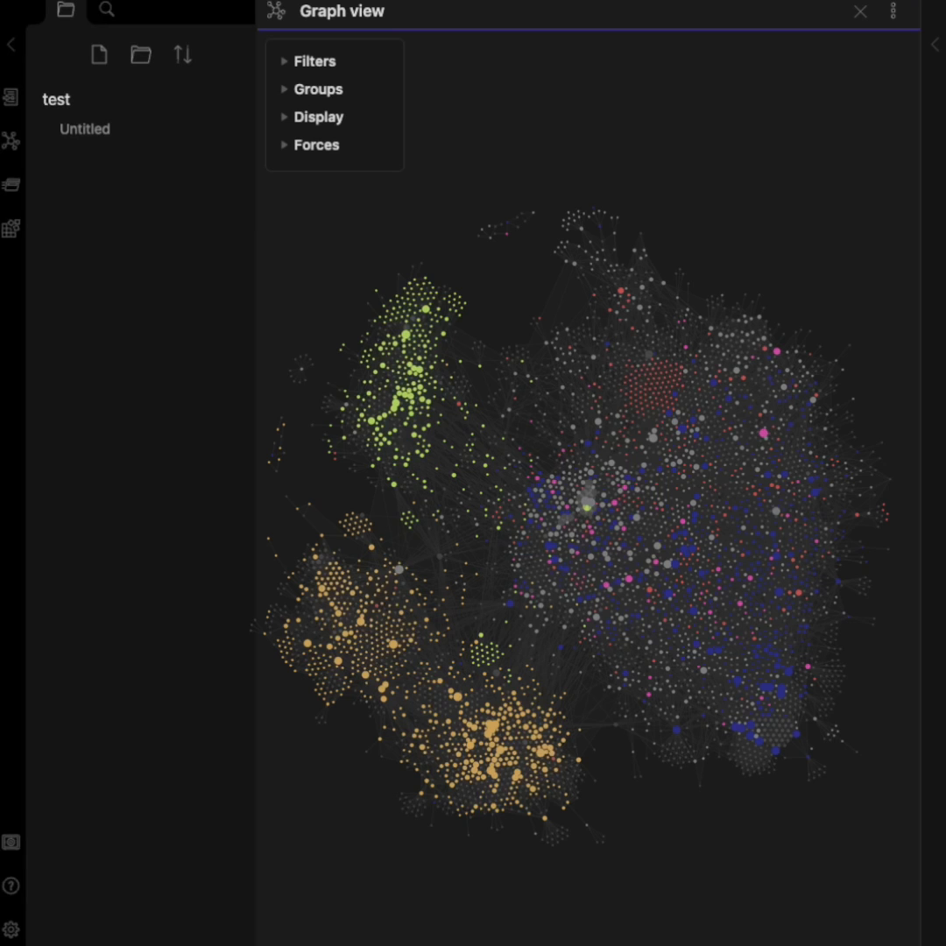
left_click(11, 929)
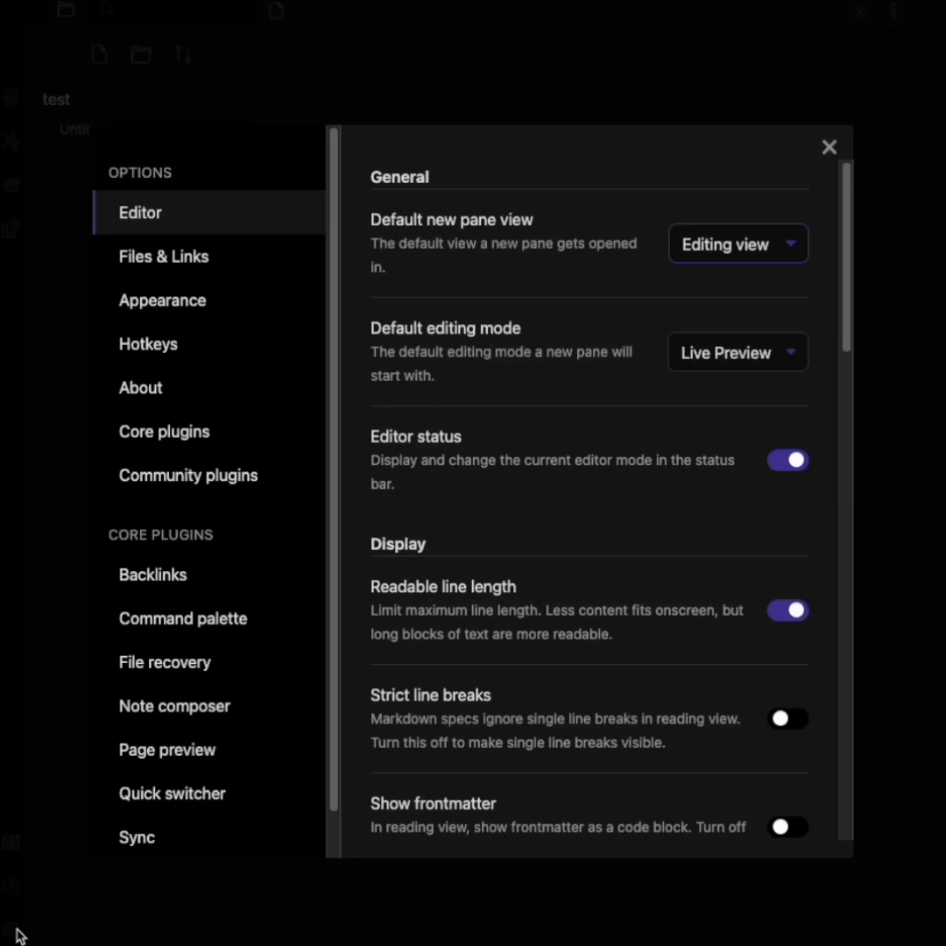
left_click(164, 431)
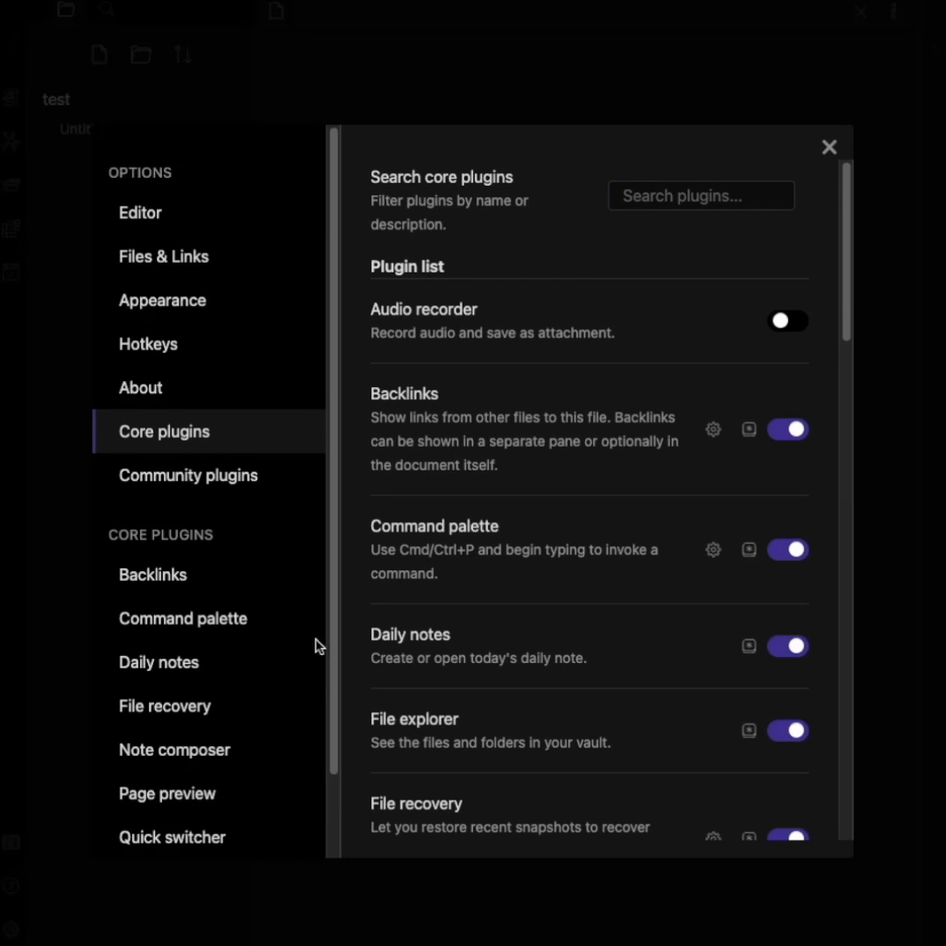
left_click(158, 662)
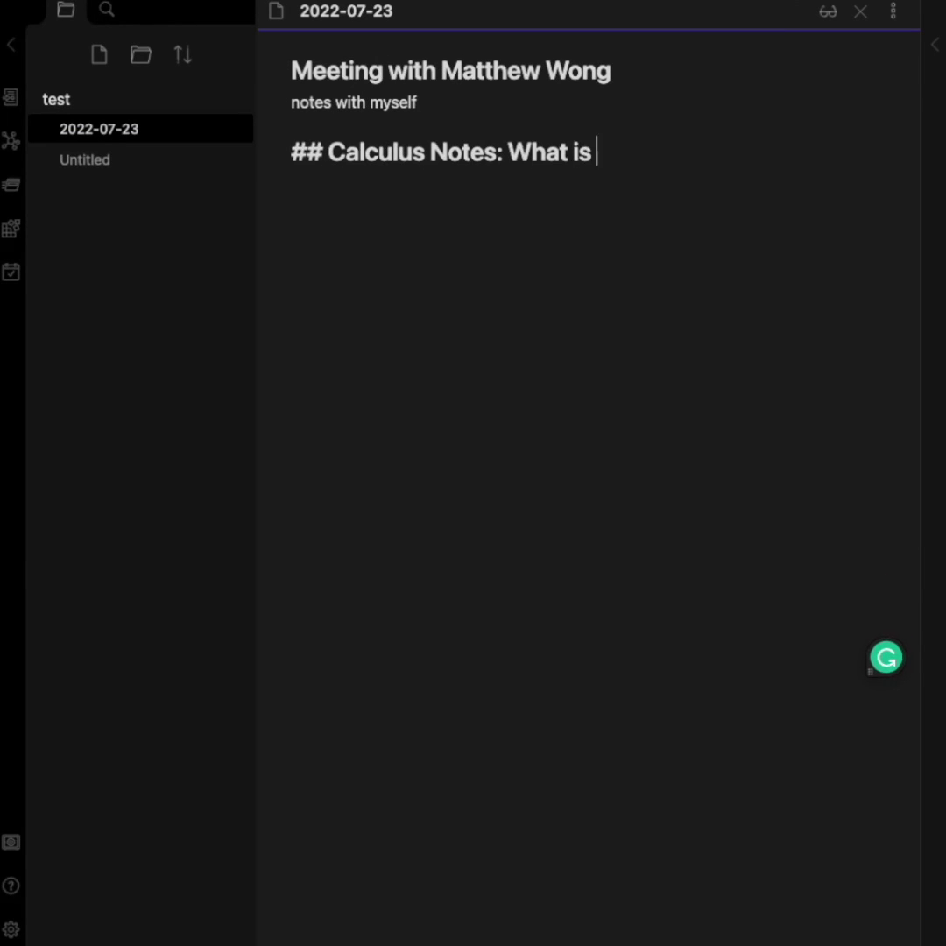
Complete the 'Calculus Notes: What is Integration?' heading in the 2022-07-23 daily note.
type("Integration?")
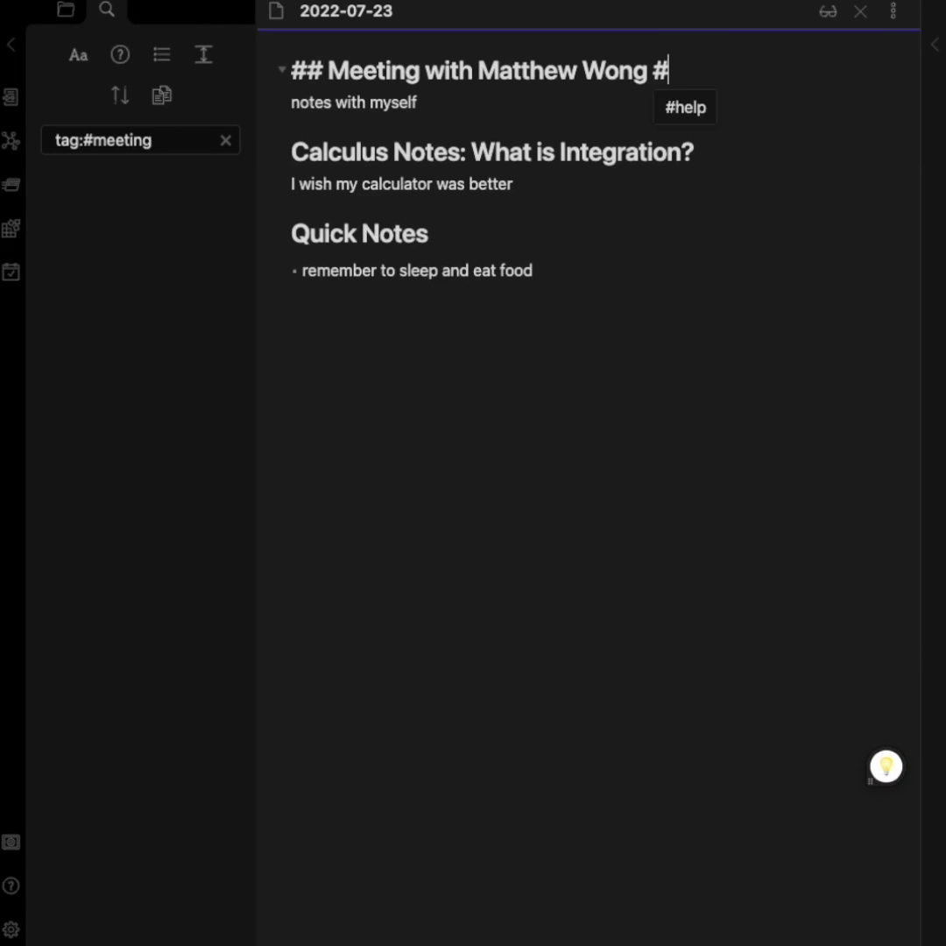
Tag the calculus heading #school, search tag:#meeting, and open the daily note result.
type("school")
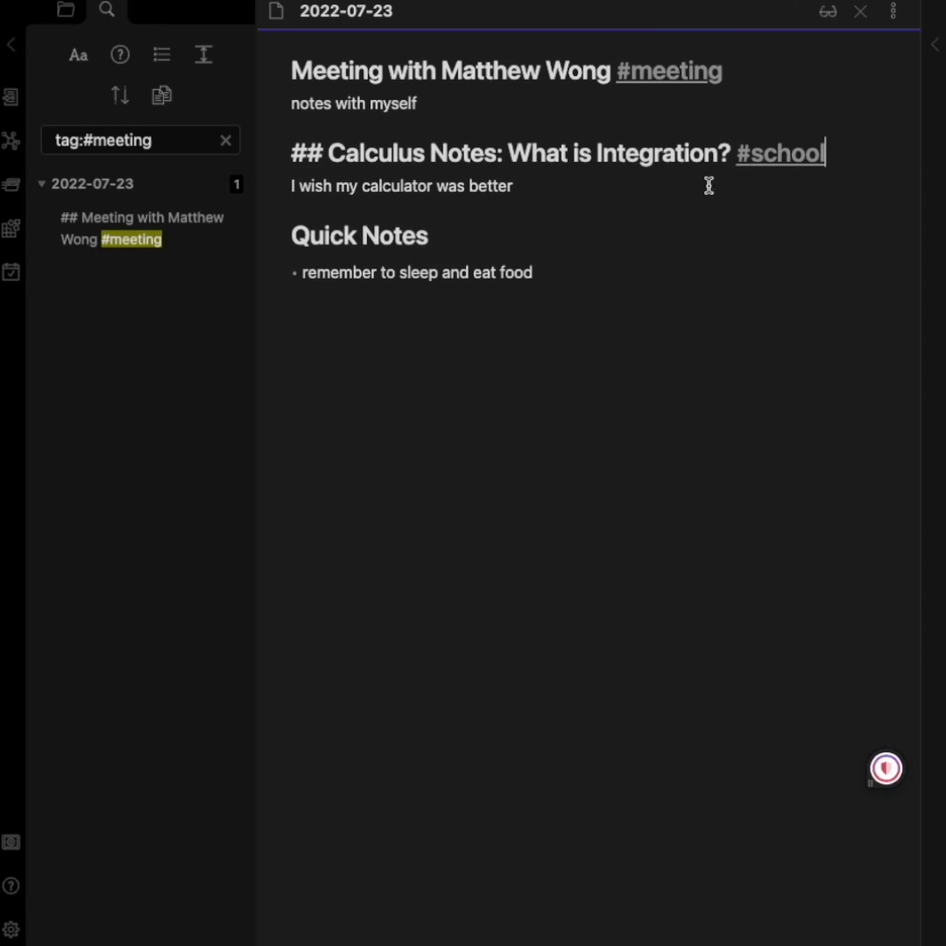
left_click(860, 12)
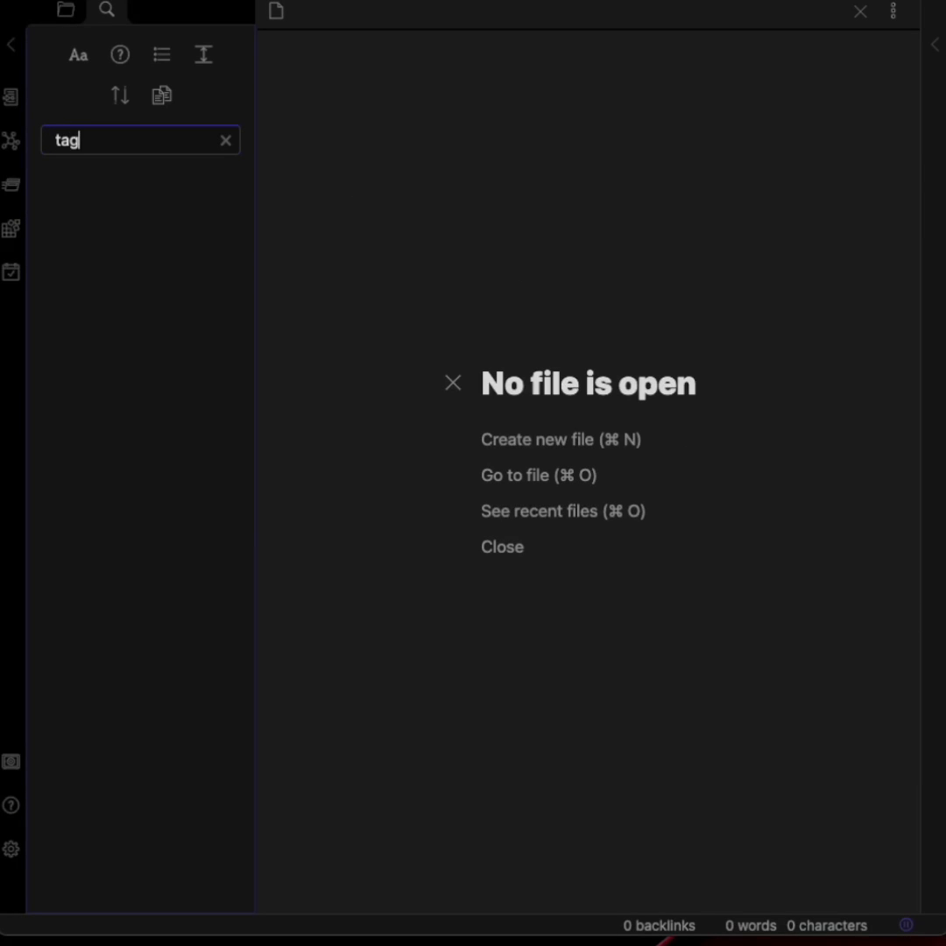
type(":#meeting")
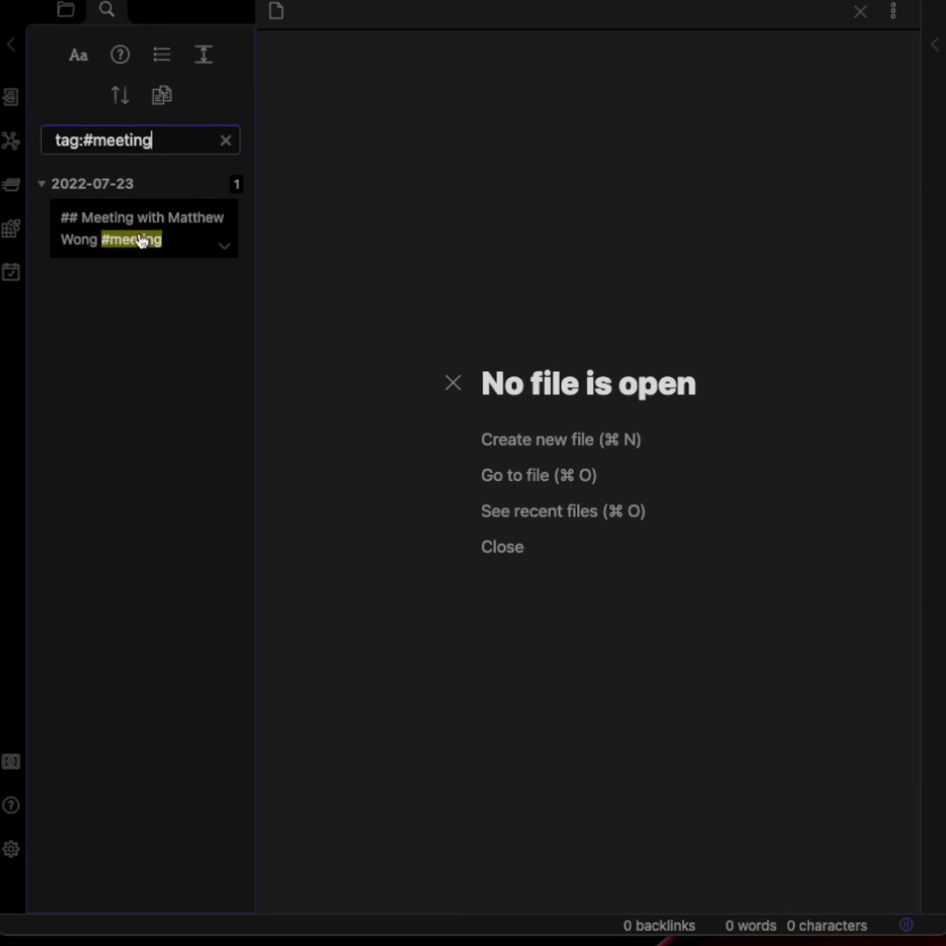
left_click(142, 228)
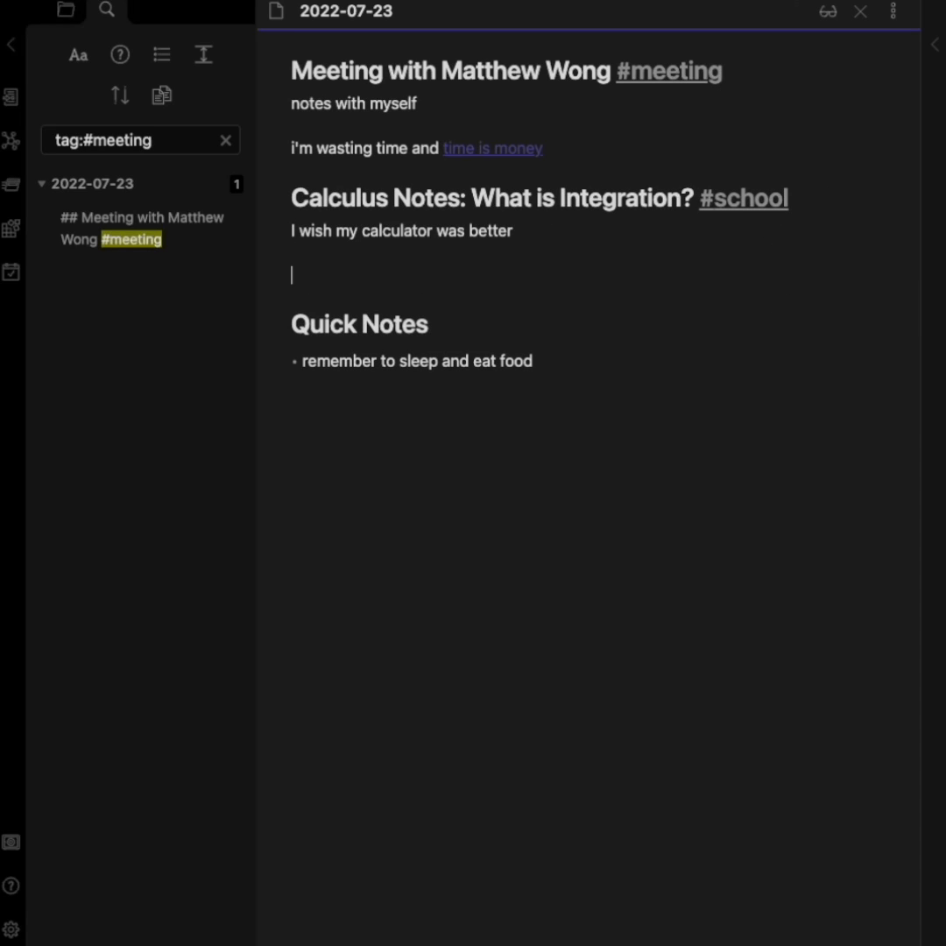
Write 'i wish calc was as easy as [[pythagoreans theorem]]' and display the connections graph.
type("i wish calc was as easy as [[pythagoreans theorem")
type("there is cost as")
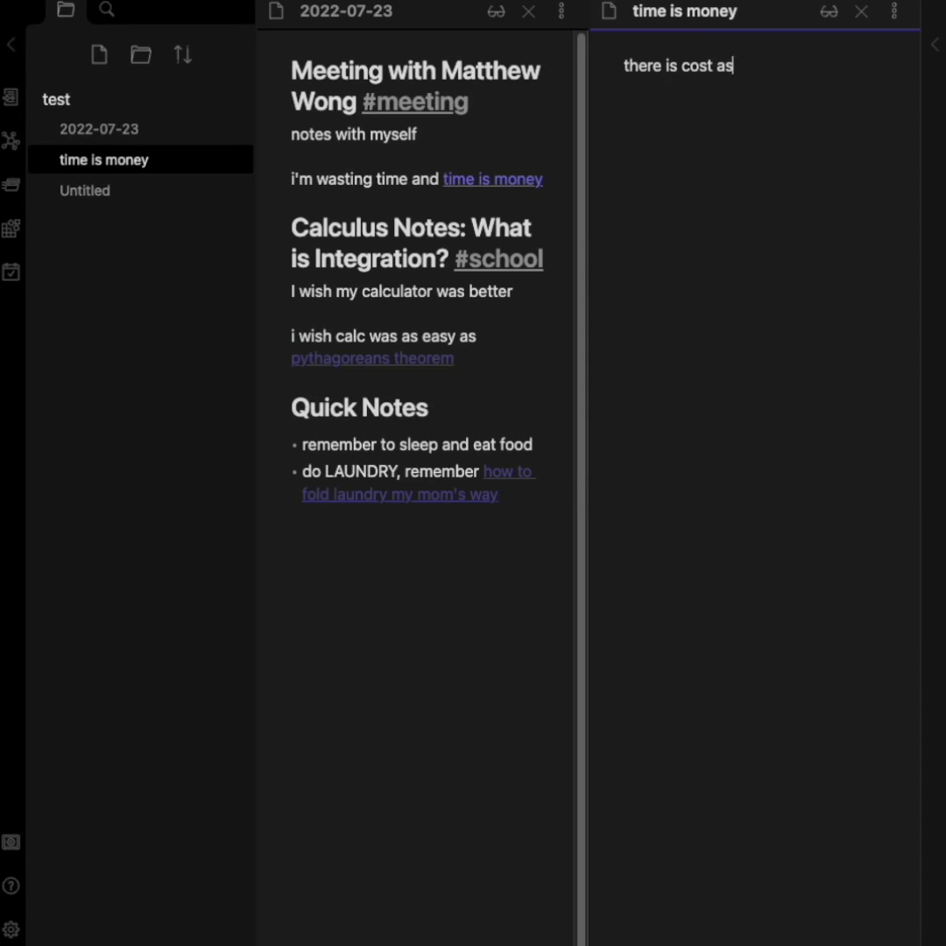
left_click(371, 357)
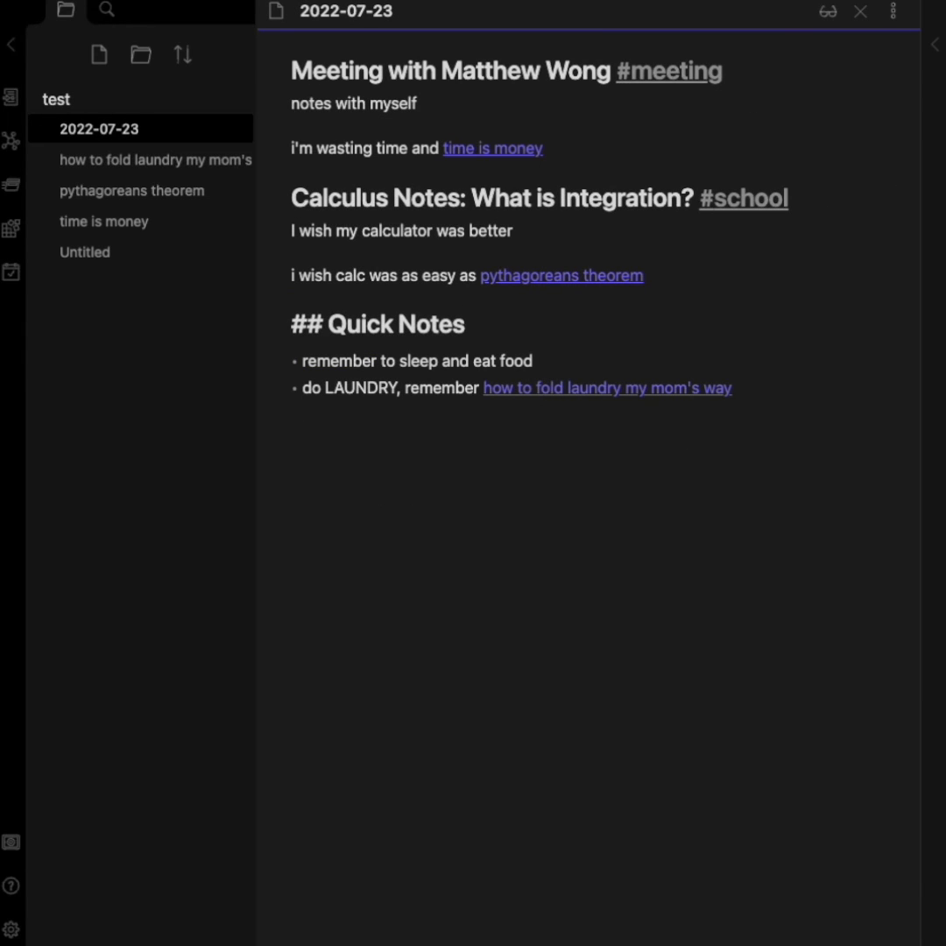
left_click(11, 141)
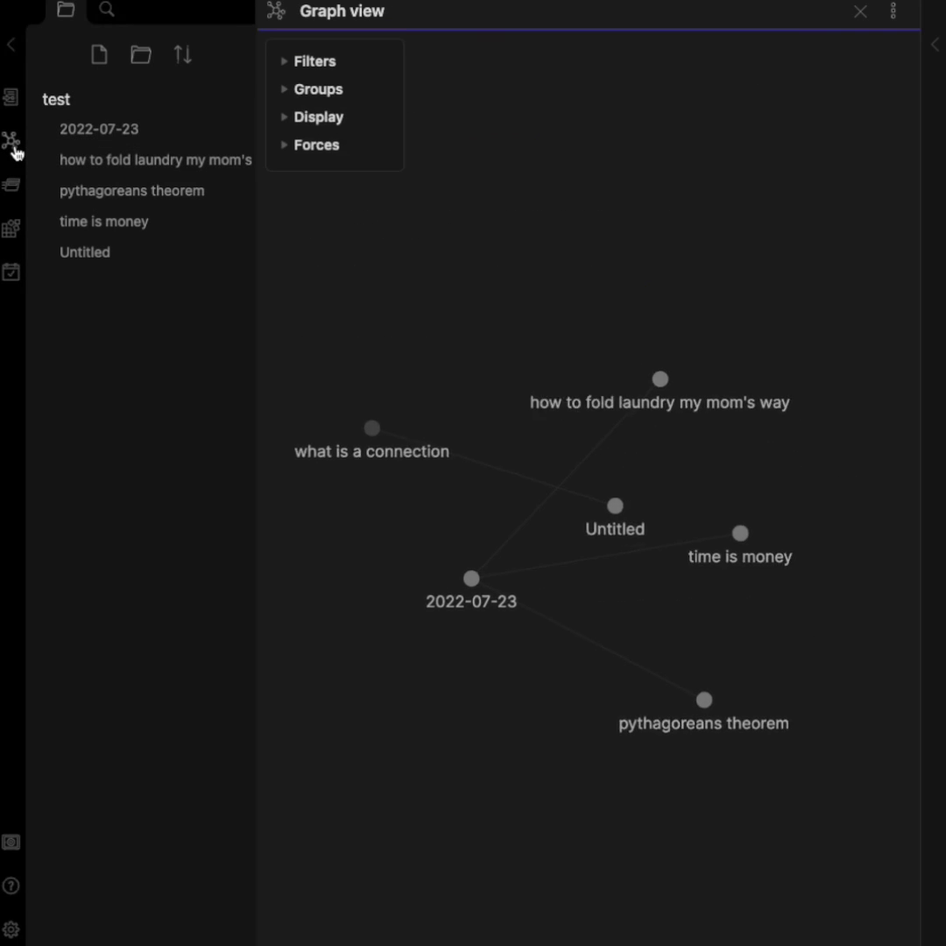